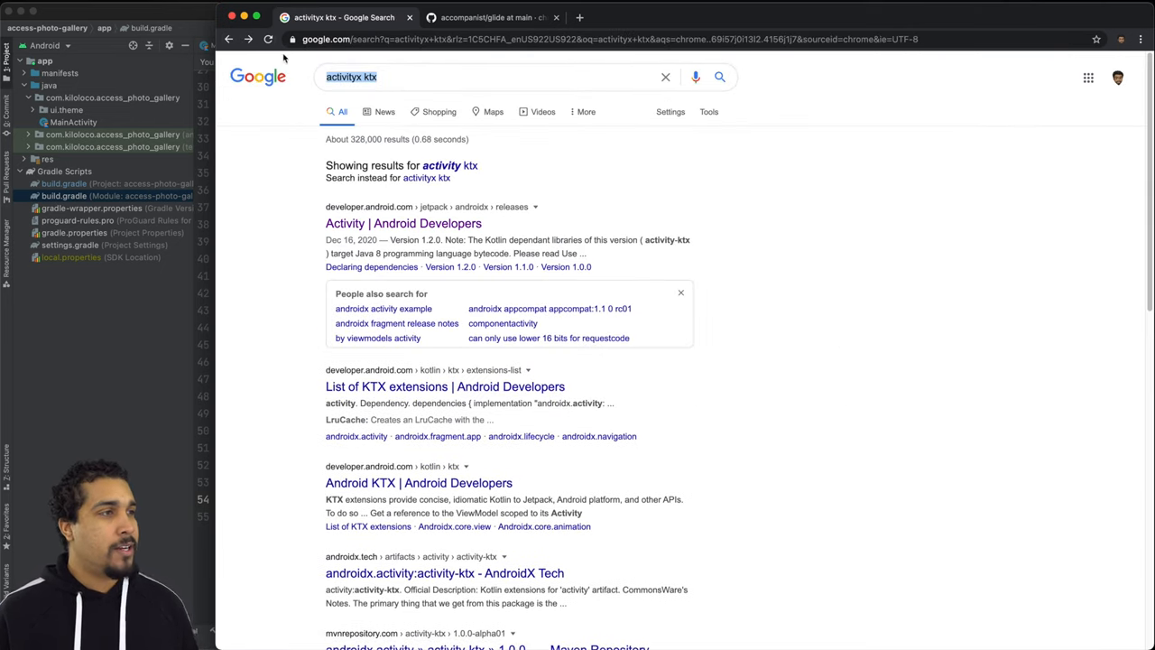
# Step: From the Activity release page, add the androidx.activity:activity-ktx:1.2.0-rc01 implementation line to build.gradle
pyautogui.click(382, 223)
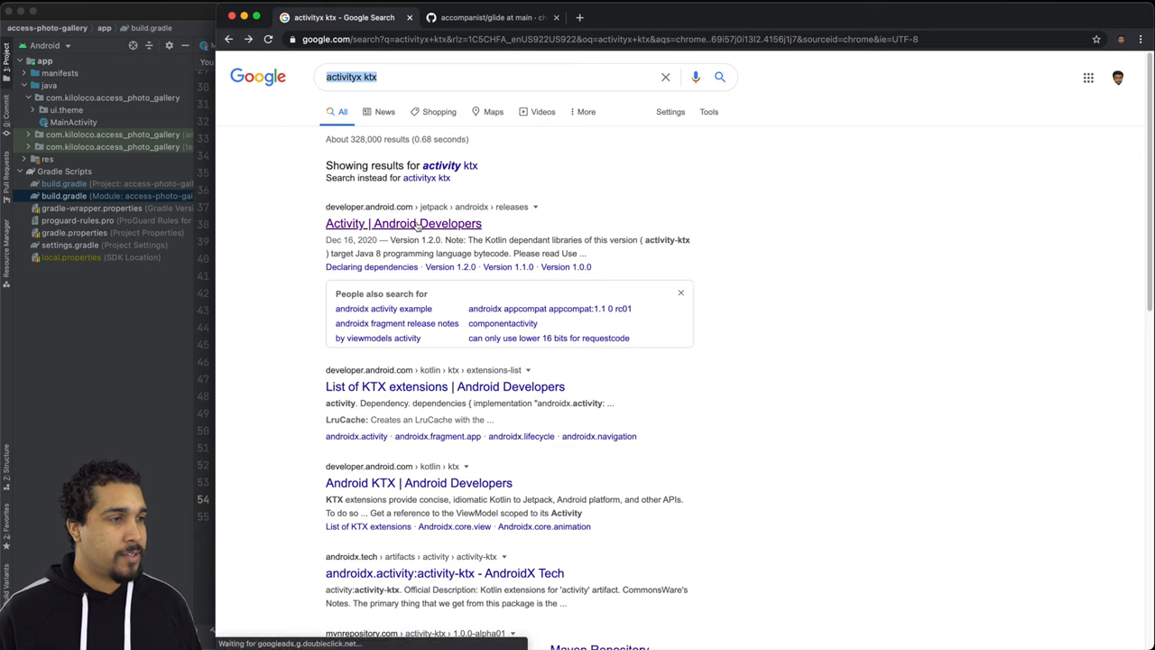
pyautogui.click(393, 223)
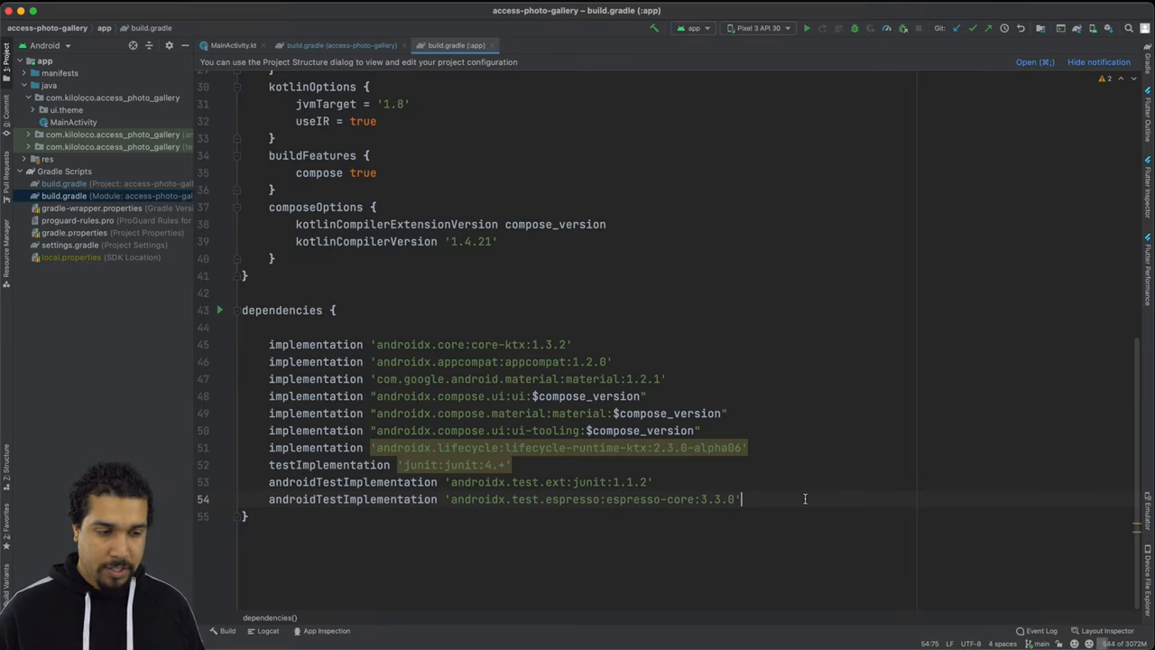
pyautogui.write("implementation 'androidx.activity:activity-ktx:1.2.0-rc01'")
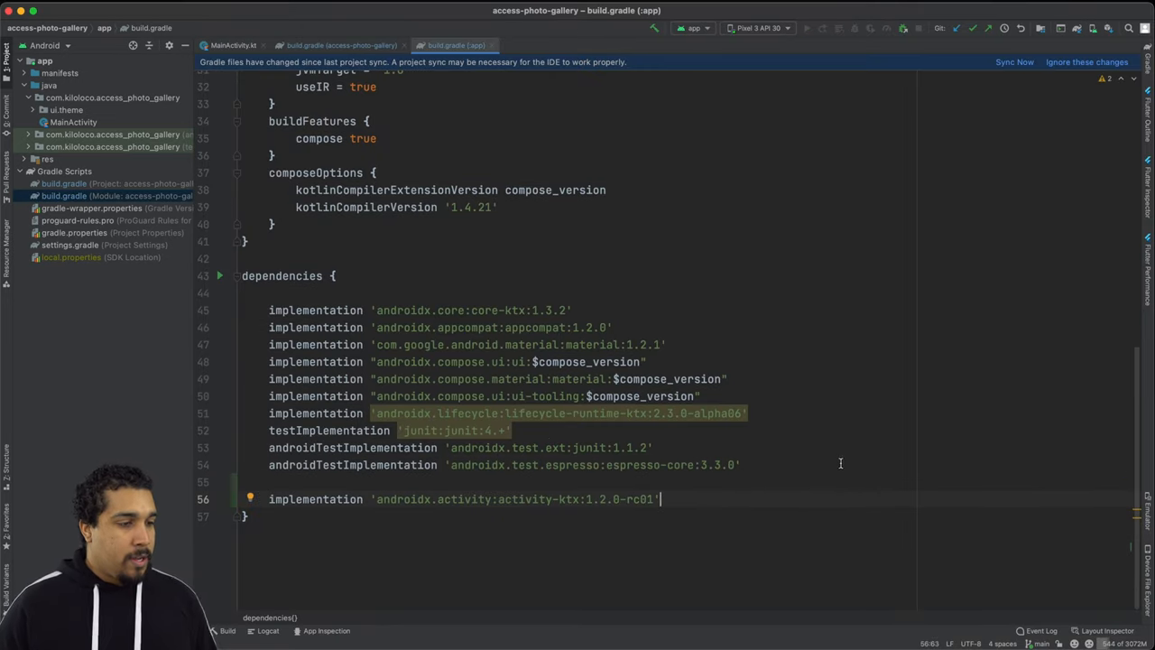
pyautogui.moveTo(629, 241)
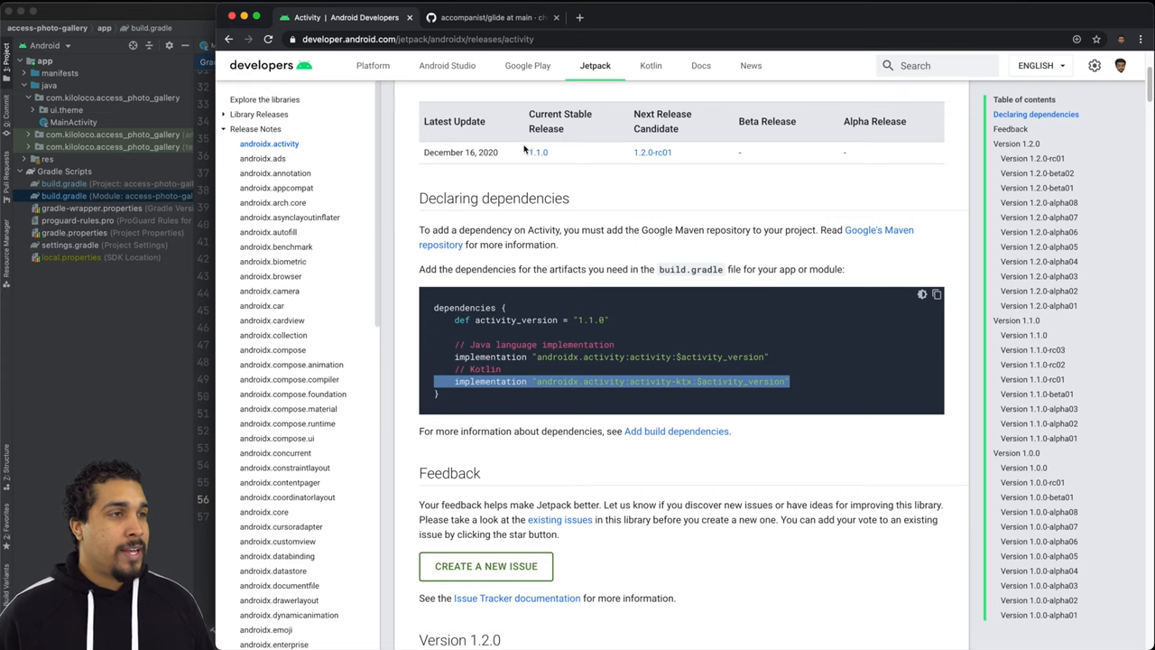
# Step: Review the accompanist Glide README on GitHub and note the GlideImage function
pyautogui.click(483, 17)
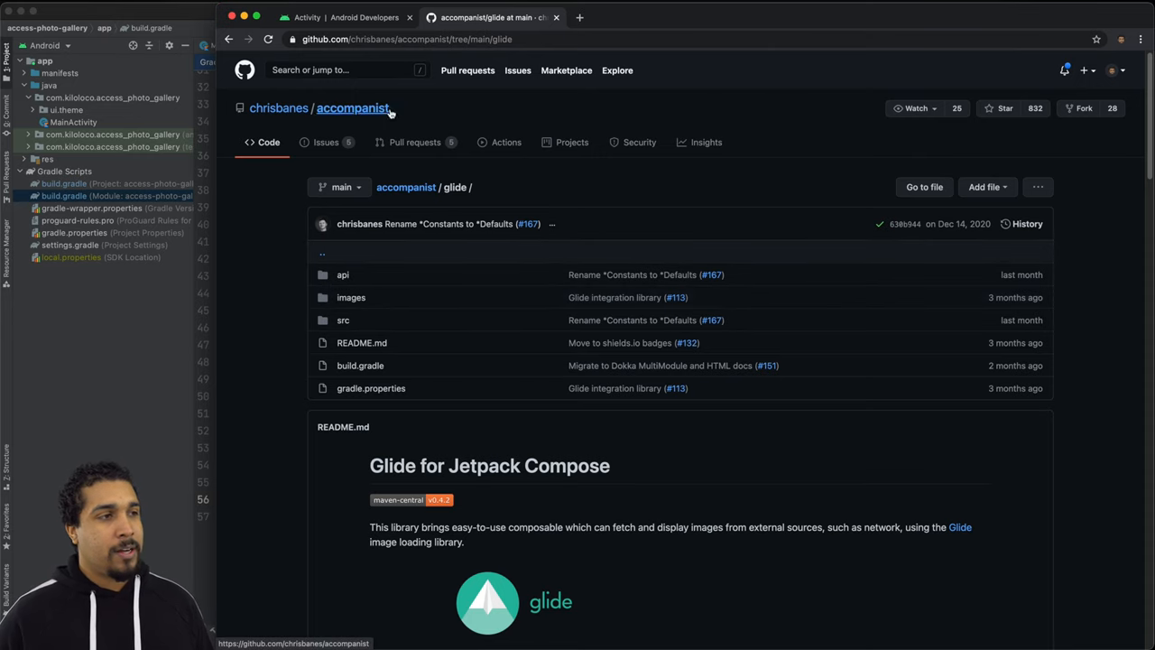
pyautogui.moveTo(479, 106)
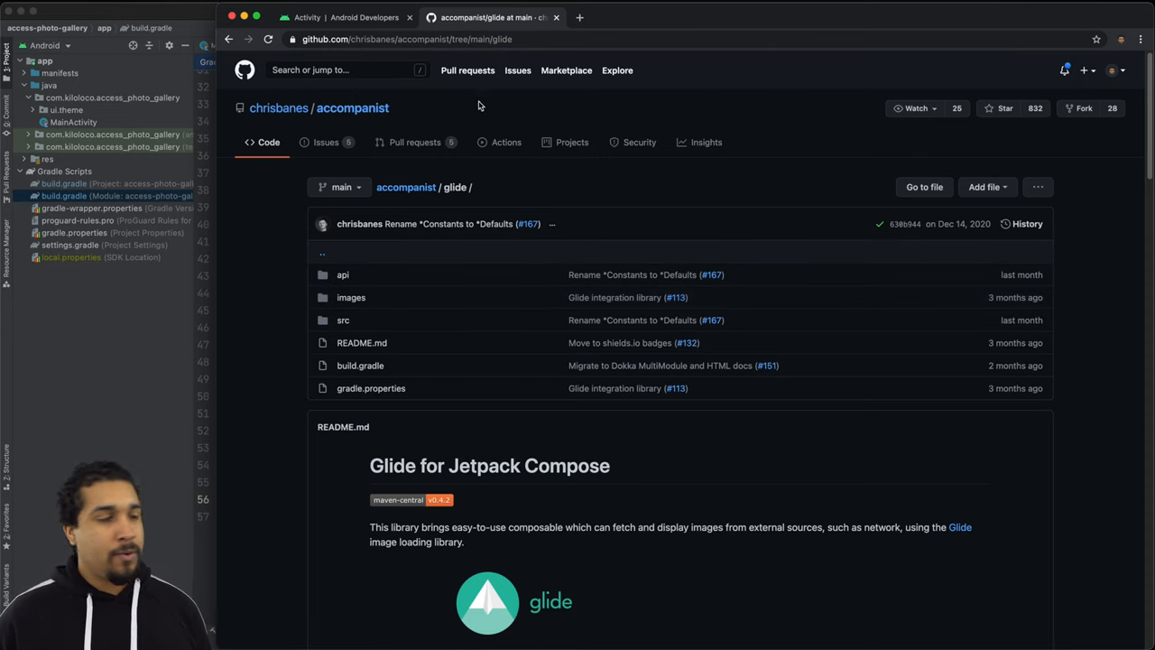
pyautogui.scroll(-3)
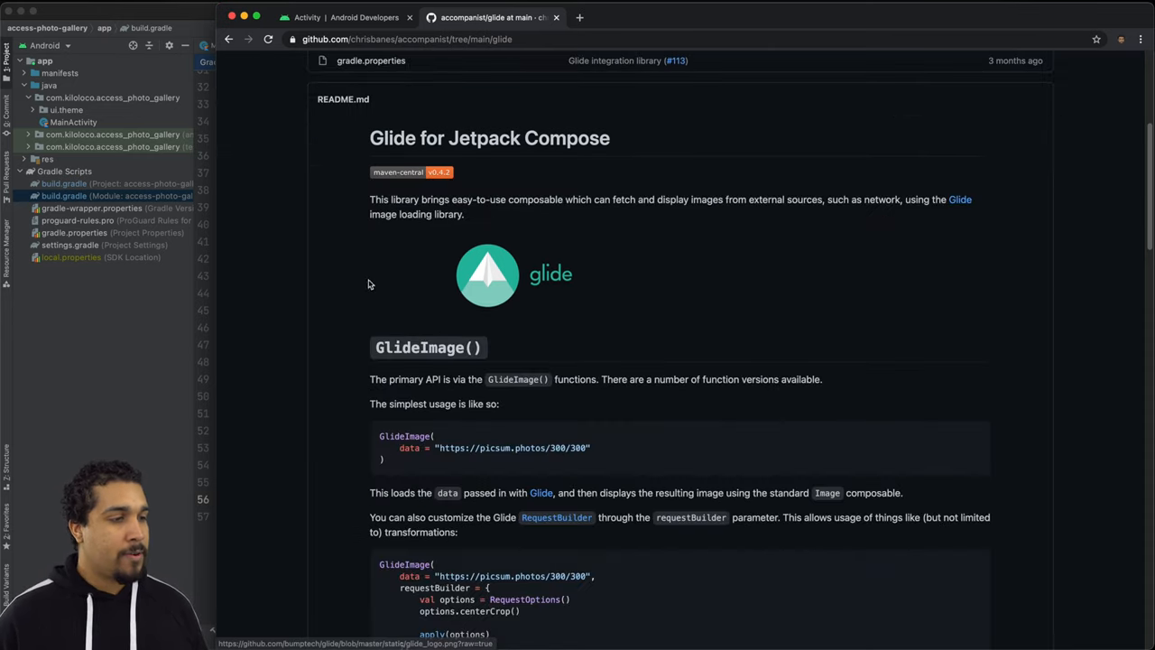
pyautogui.doubleClick(404, 436)
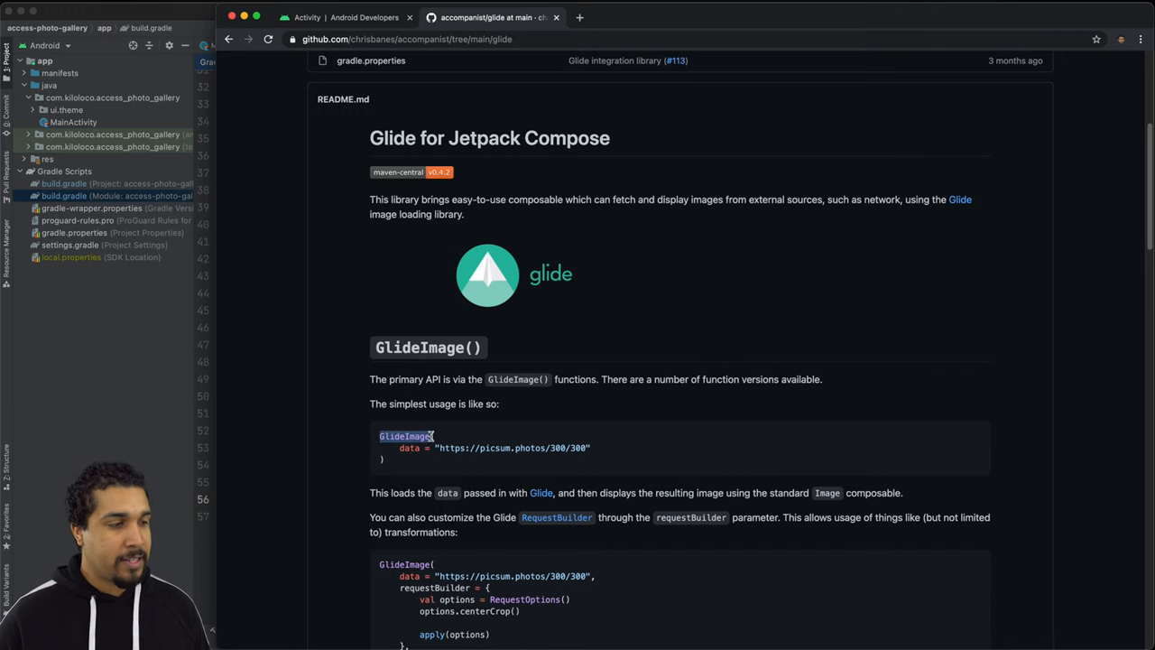
pyautogui.click(237, 39)
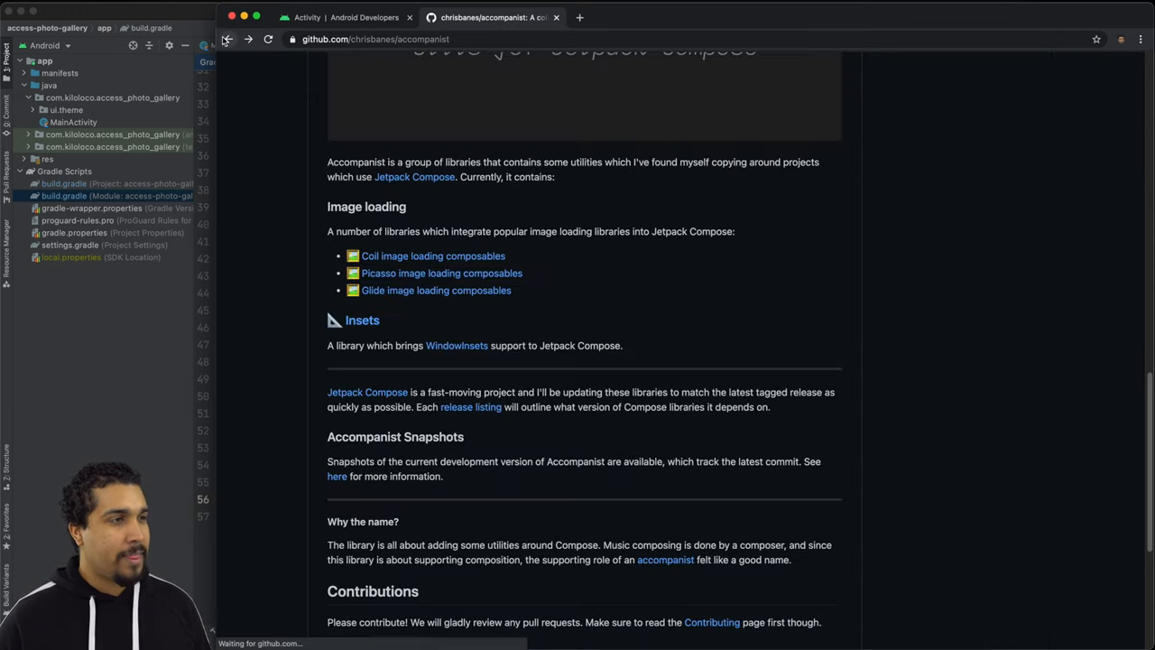
# Step: From the accompanist repository result, add the dev.chrisbanes.accompanist:accompanist-glide:0.4.2 dependency to build.gradle
pyautogui.click(233, 38)
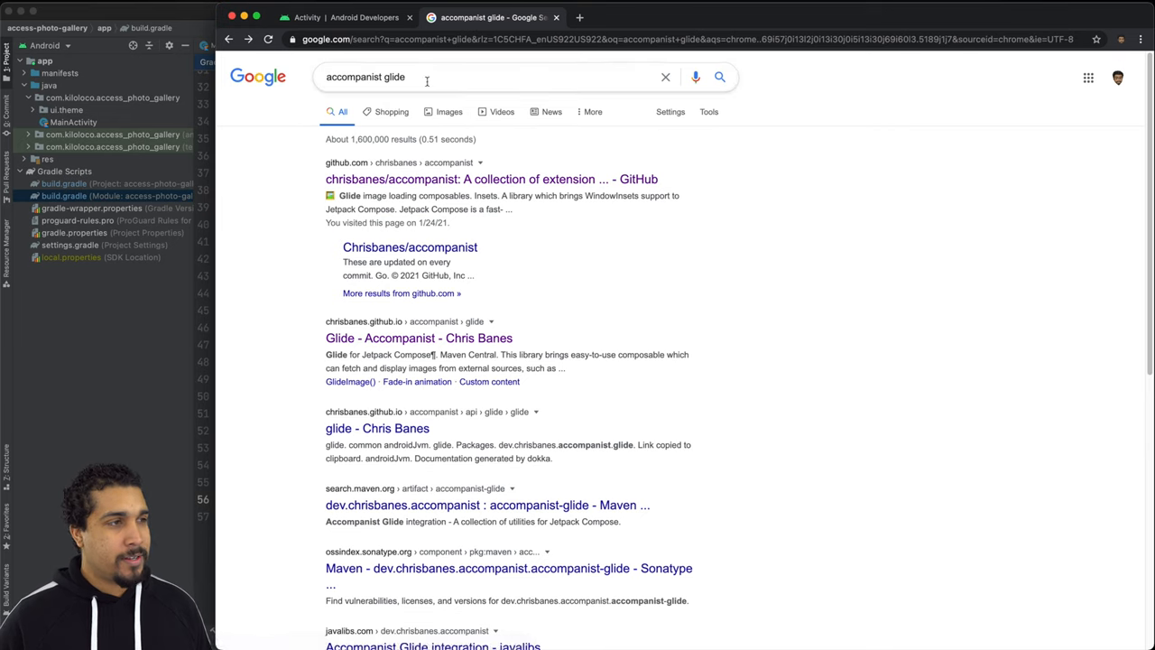
pyautogui.click(509, 178)
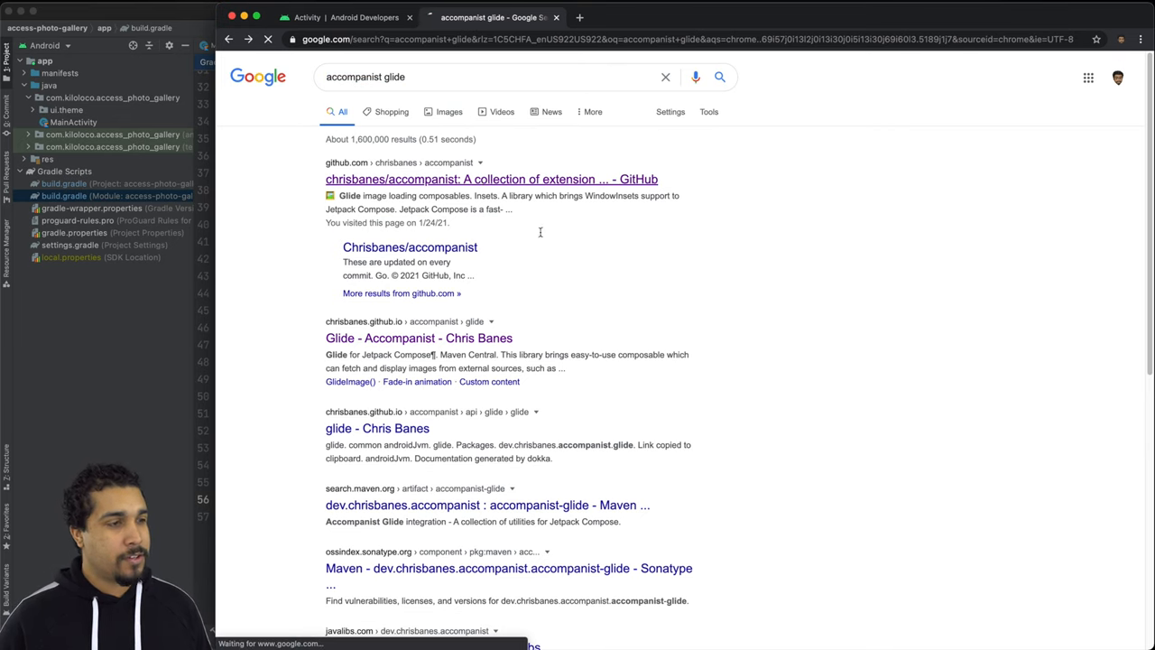
pyautogui.click(516, 179)
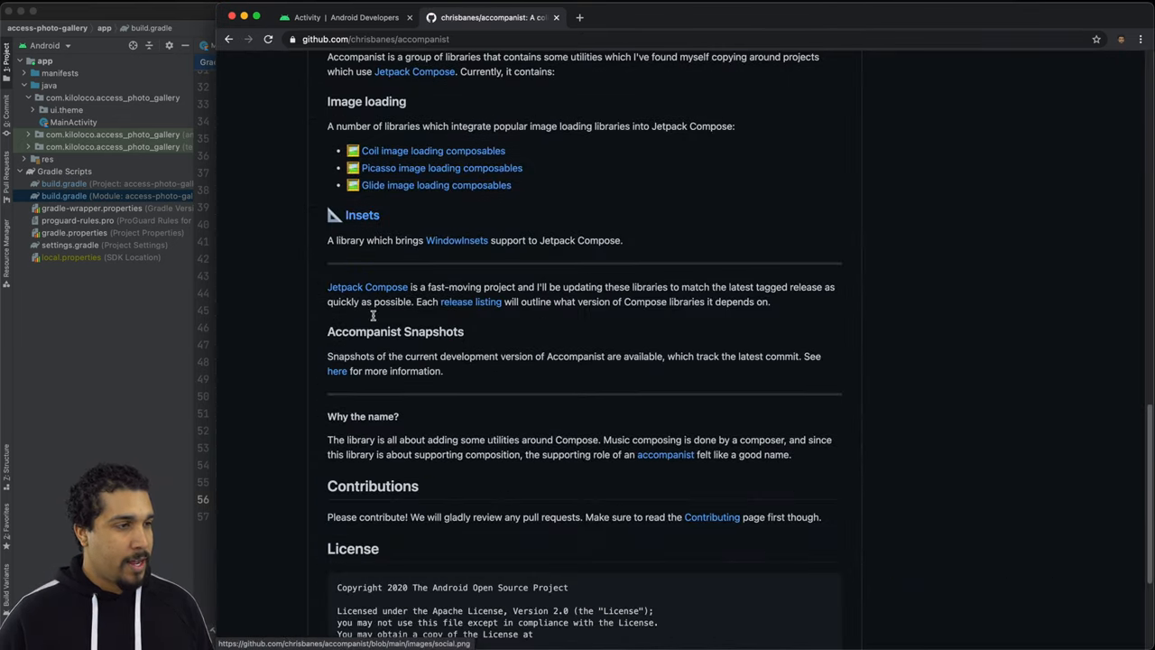
pyautogui.click(436, 185)
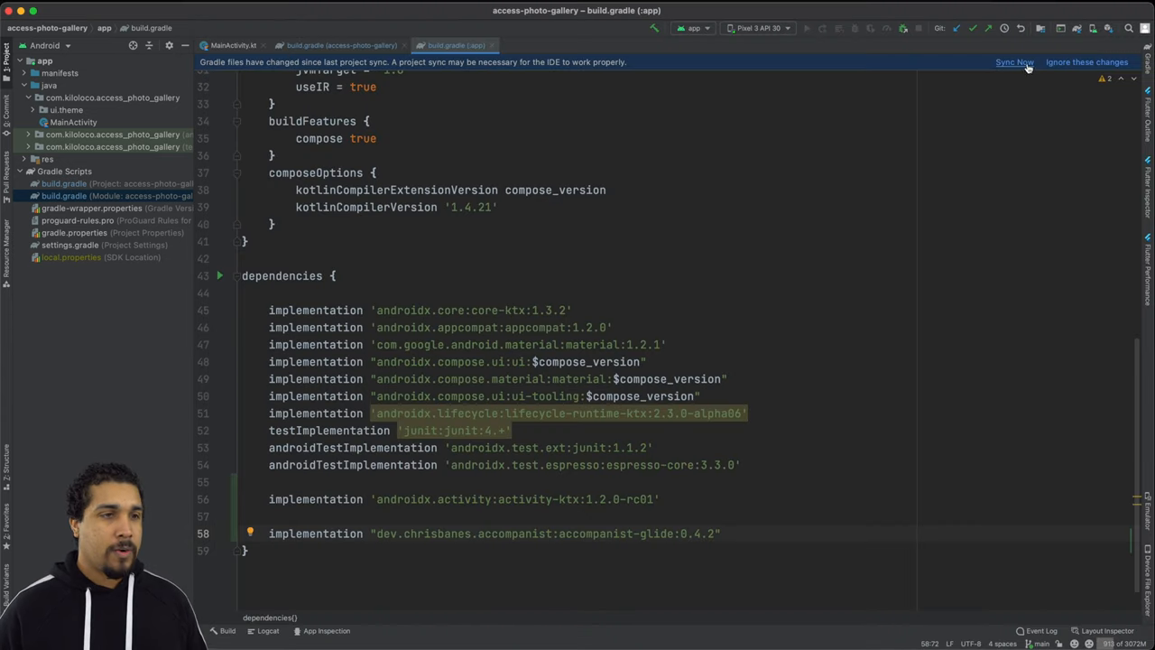
# Step: Sync the Gradle project with the new dependencies and open MainActivity.kt
pyautogui.click(1015, 62)
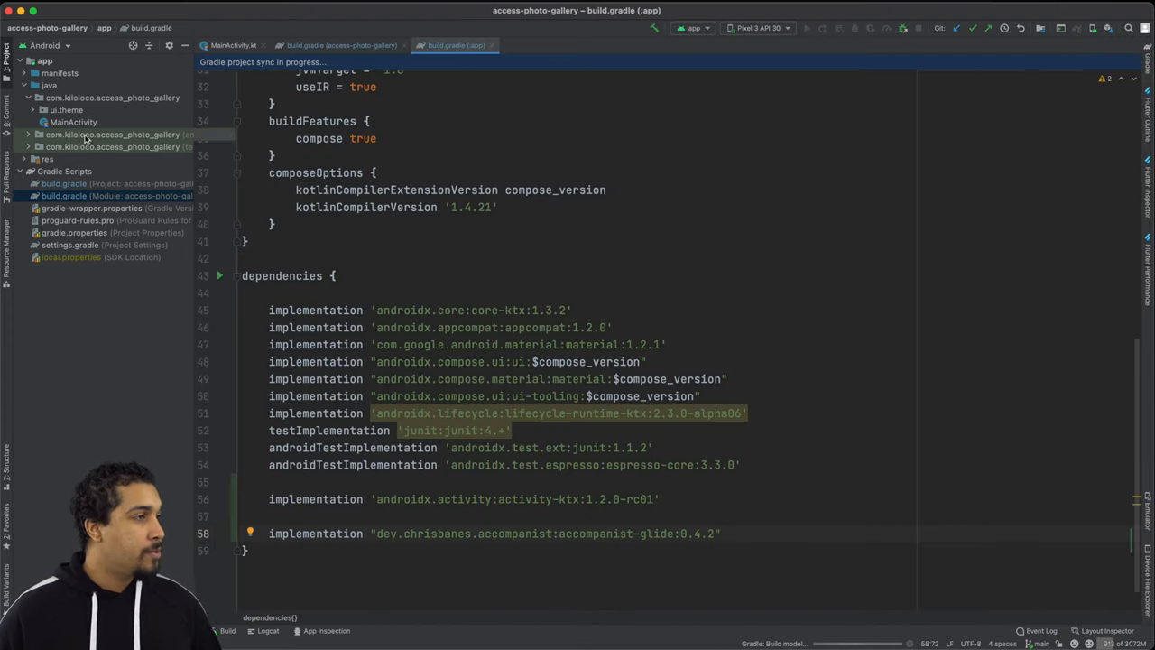
pyautogui.click(236, 45)
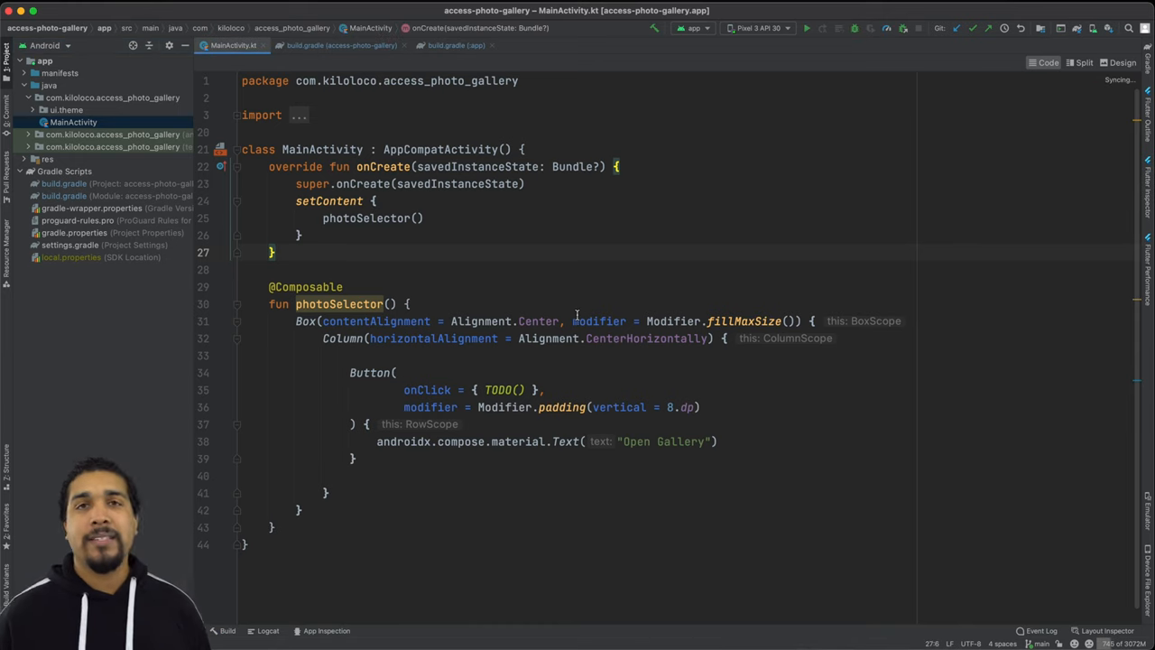
pyautogui.moveTo(599, 321)
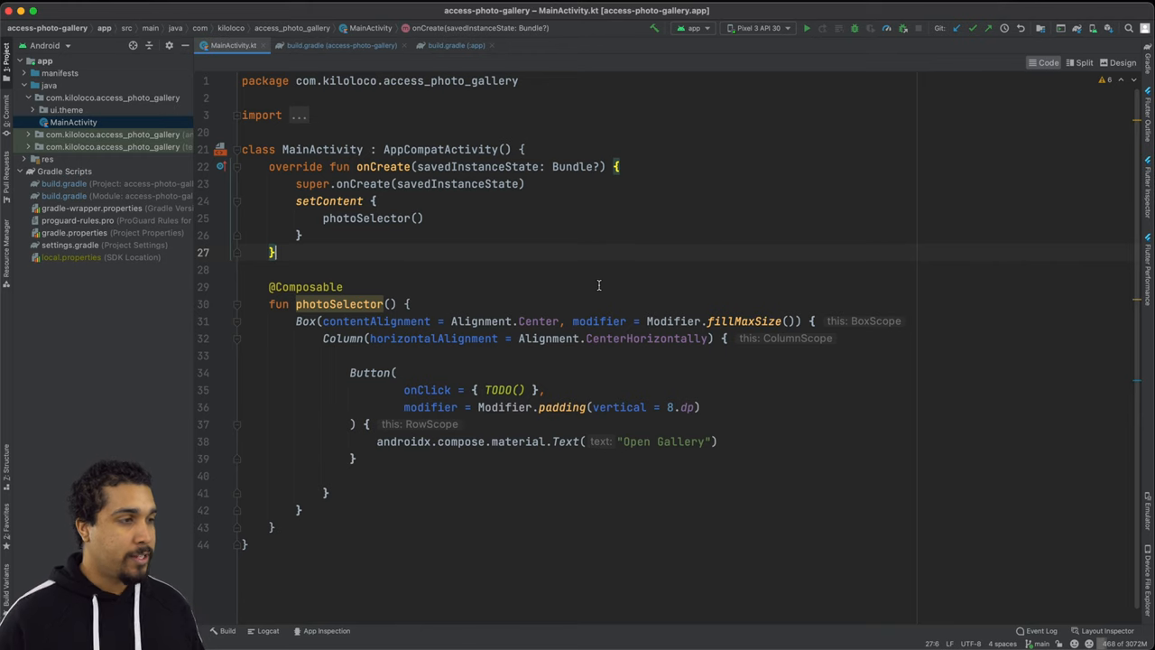
# Step: Declare private val selectImageLauncher = registerForActivityResult(GetContent()) with an empty uri callback, importing GetContent
pyautogui.write('private val getImage')
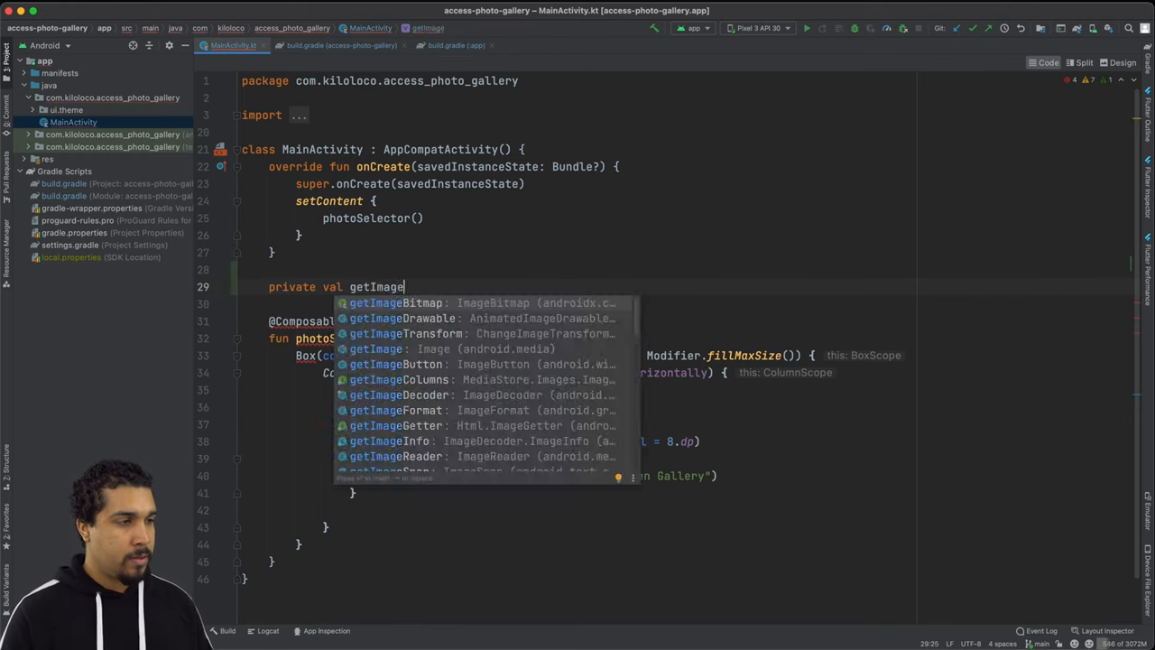
pyautogui.write('selectImageLauncher = registerForActivityResult(GetContent()) { uri →')
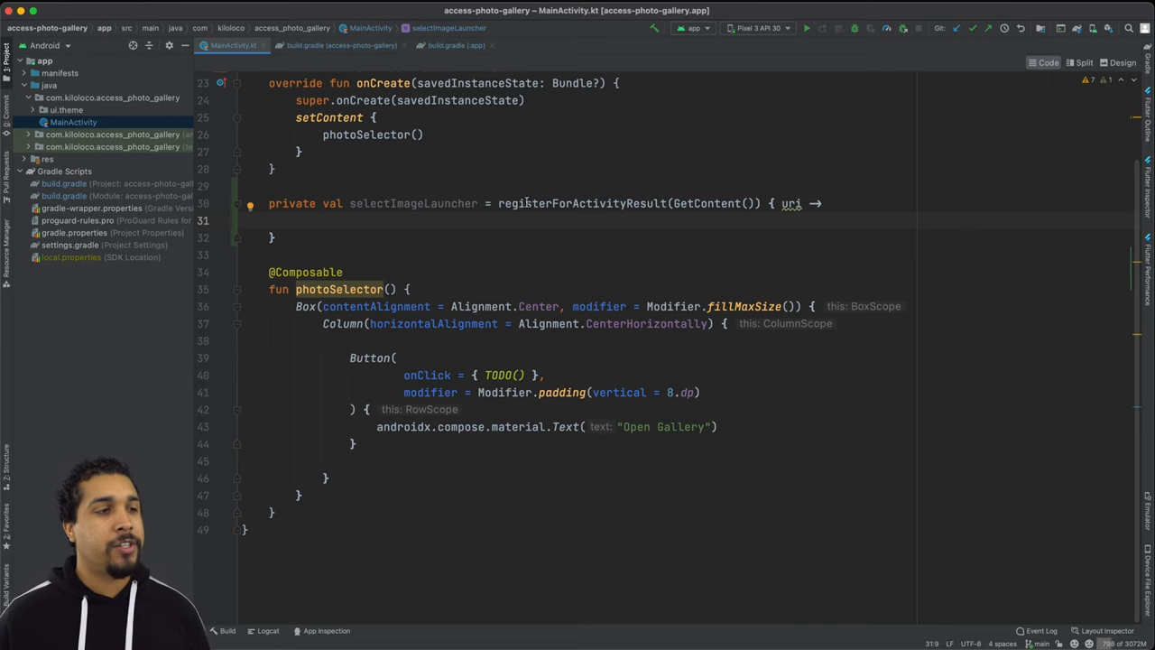
pyautogui.doubleClick(582, 203)
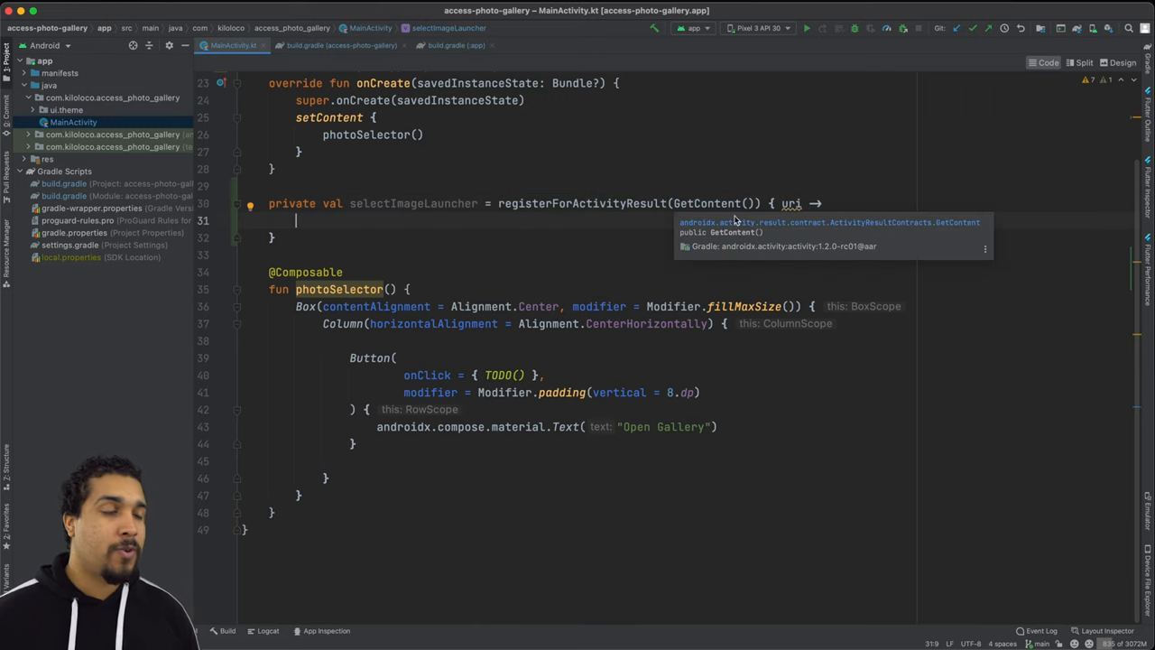
pyautogui.click(583, 219)
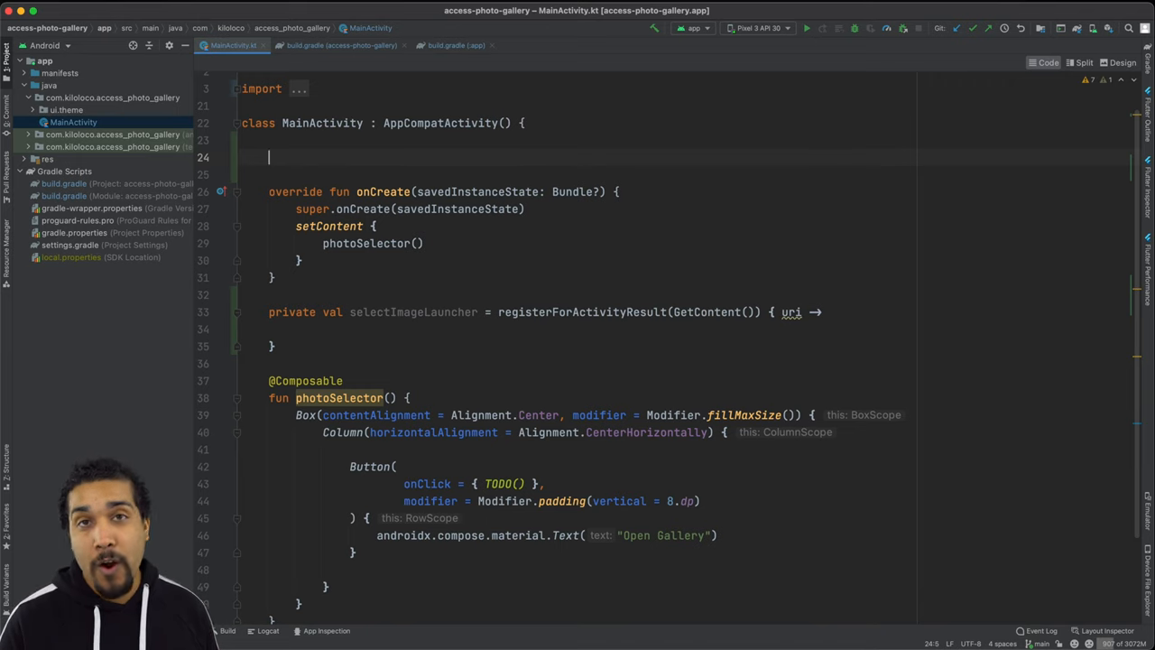
# Step: Declare private var imageUriState and store the picked uri in imageUriState.value inside the launcher callback
pyautogui.write('private var i')
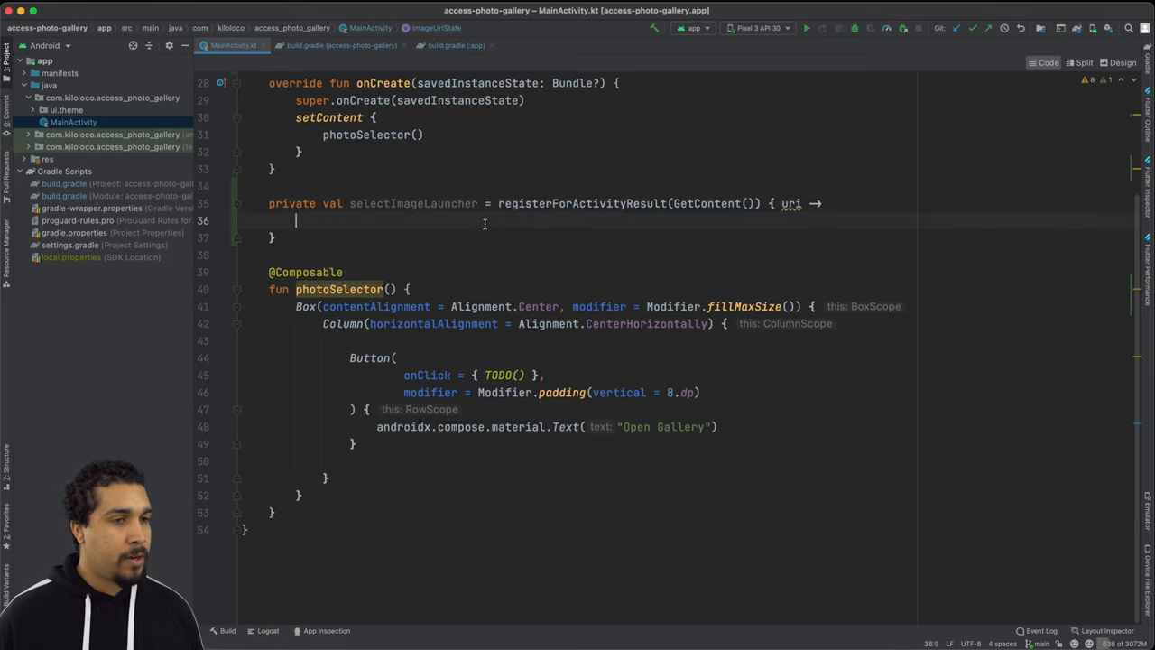
pyautogui.write('i')
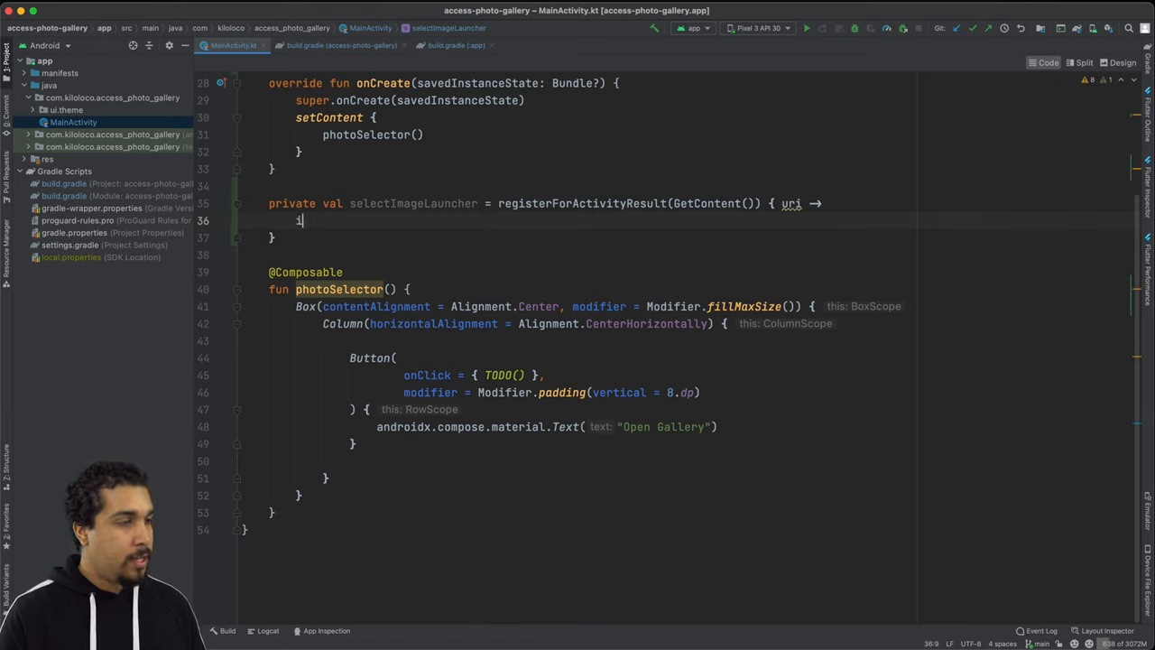
pyautogui.write('mageUriState.value =')
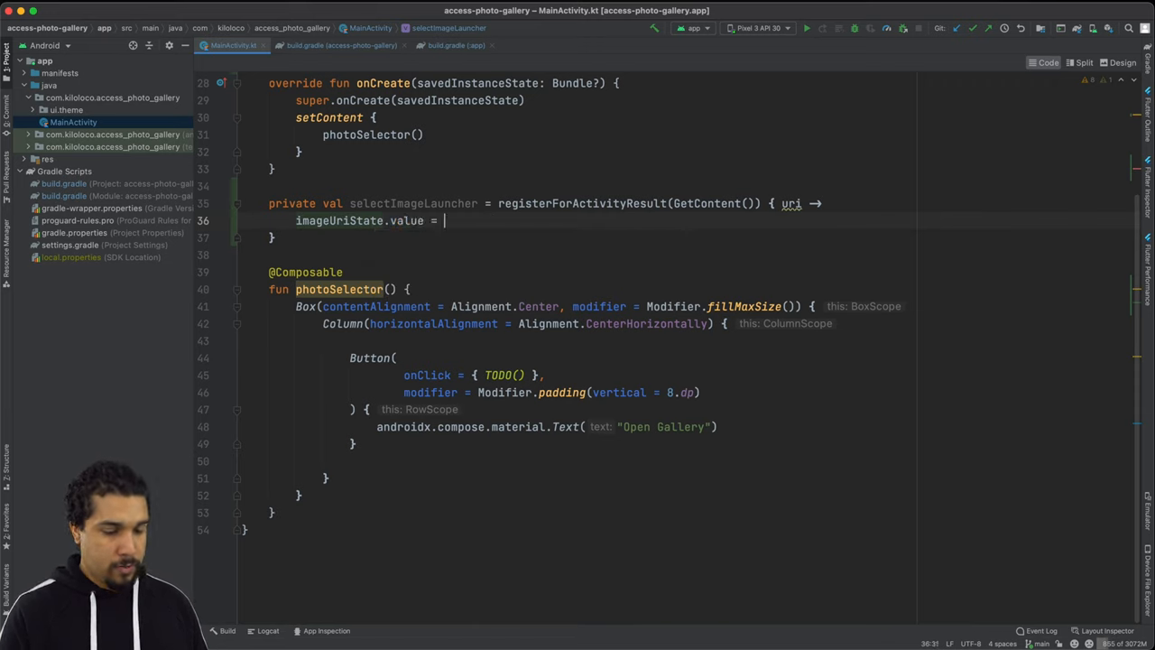
pyautogui.write('uri')
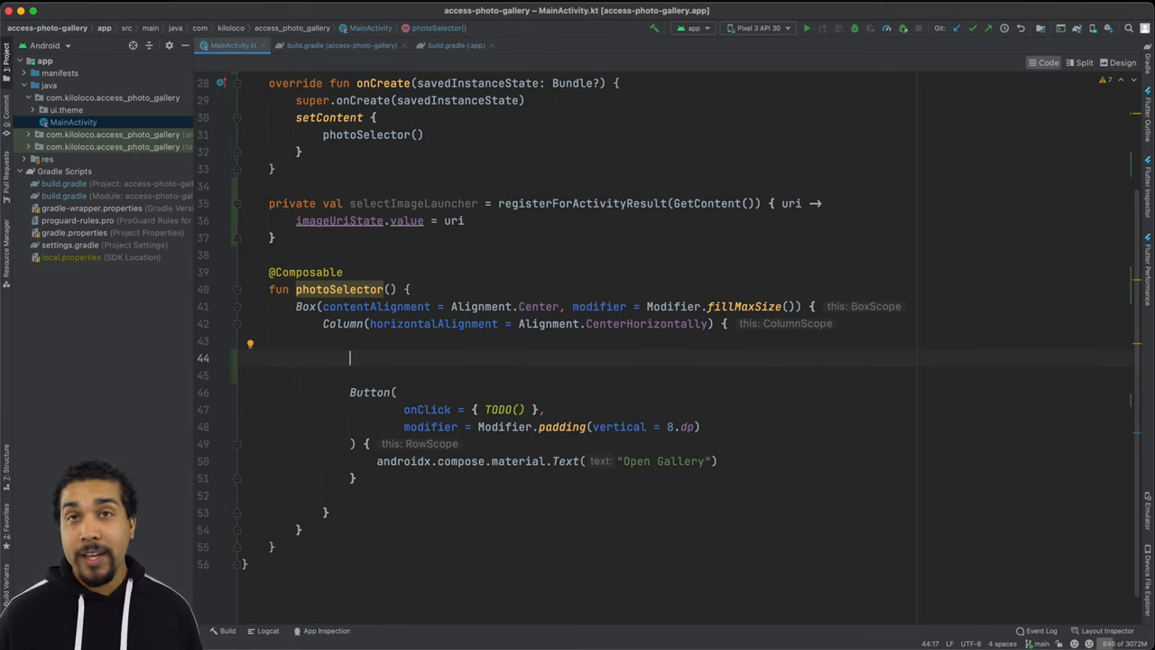
pyautogui.moveTo(335, 212)
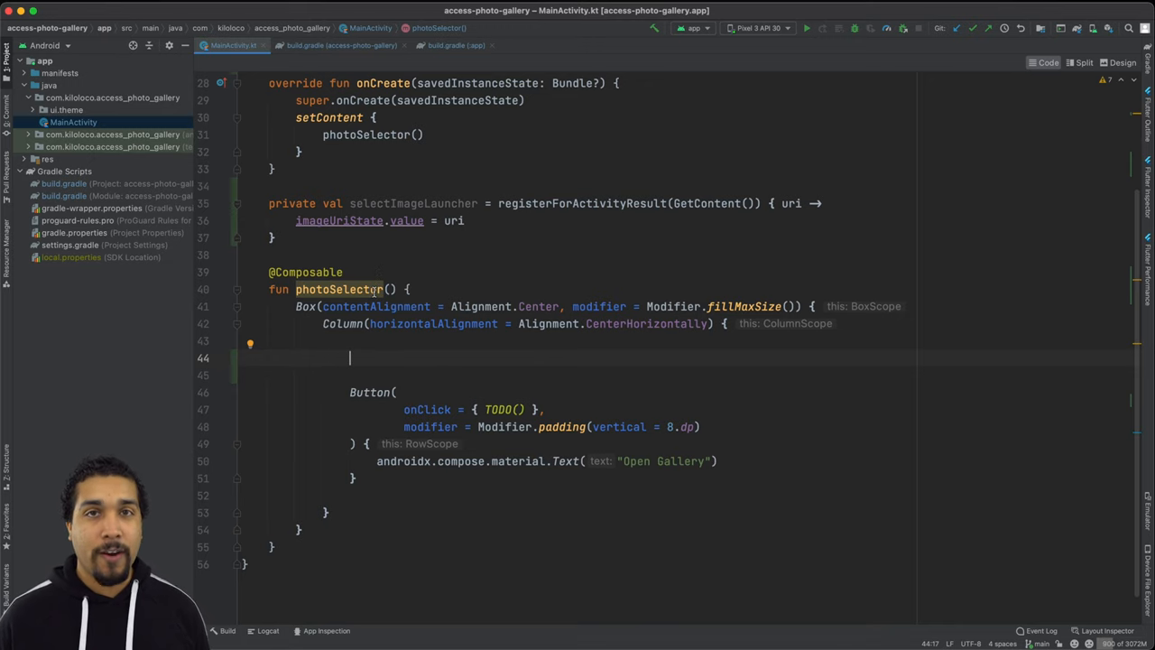
# Step: Above the Button, render GlideImage(data = imageUriState.value!!) when imageUriState.value is not null, then select the TODO() in onClick
pyautogui.write('if (imageUriState.value )')
pyautogui.write('GlideImage(data = imageUriState.value!!)')
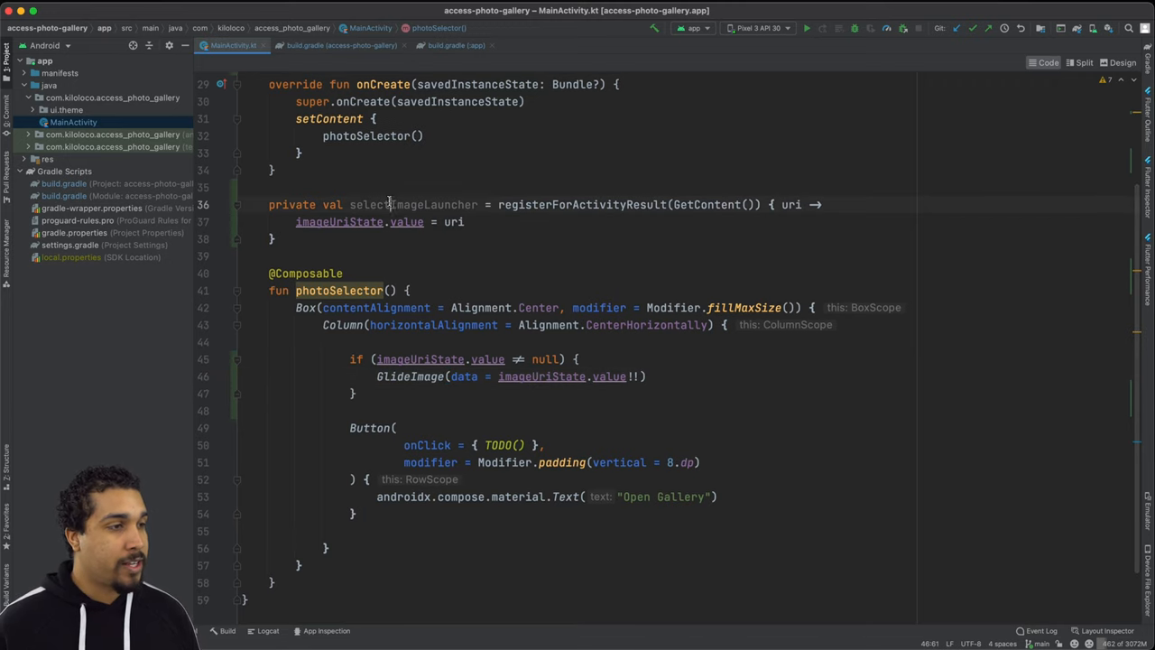
pyautogui.doubleClick(403, 204)
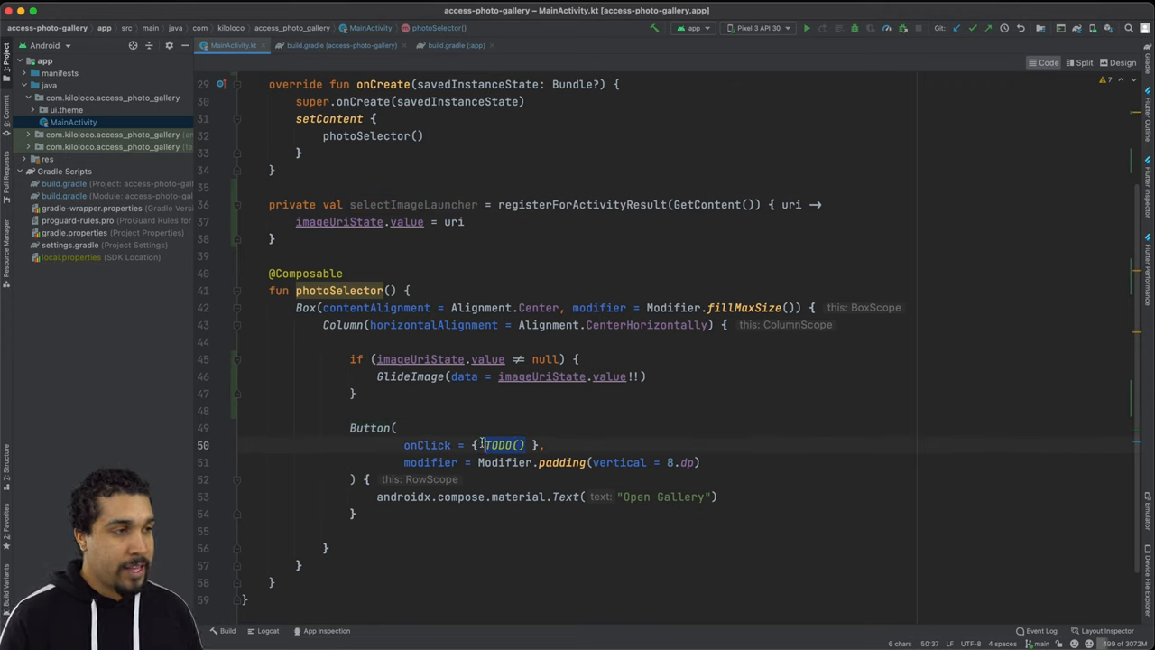
# Step: Replace TODO() with selectImageLauncher.launch("image/*") and run the app on the emulator
pyautogui.write('selectImageLauncher')
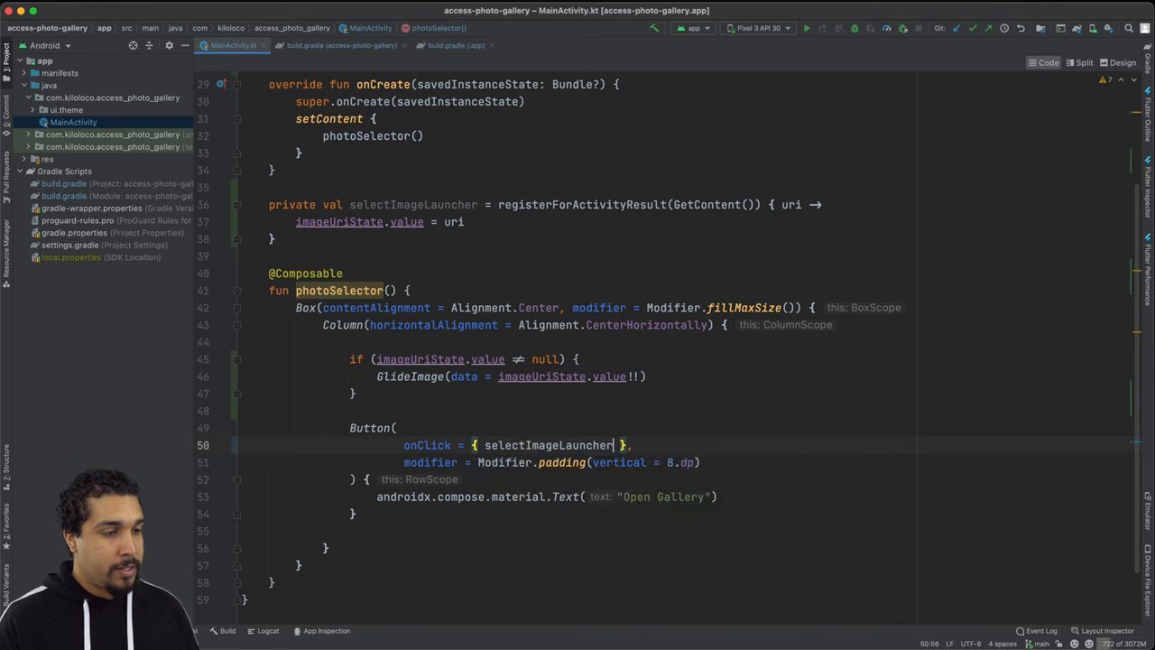
pyautogui.write('.launch()')
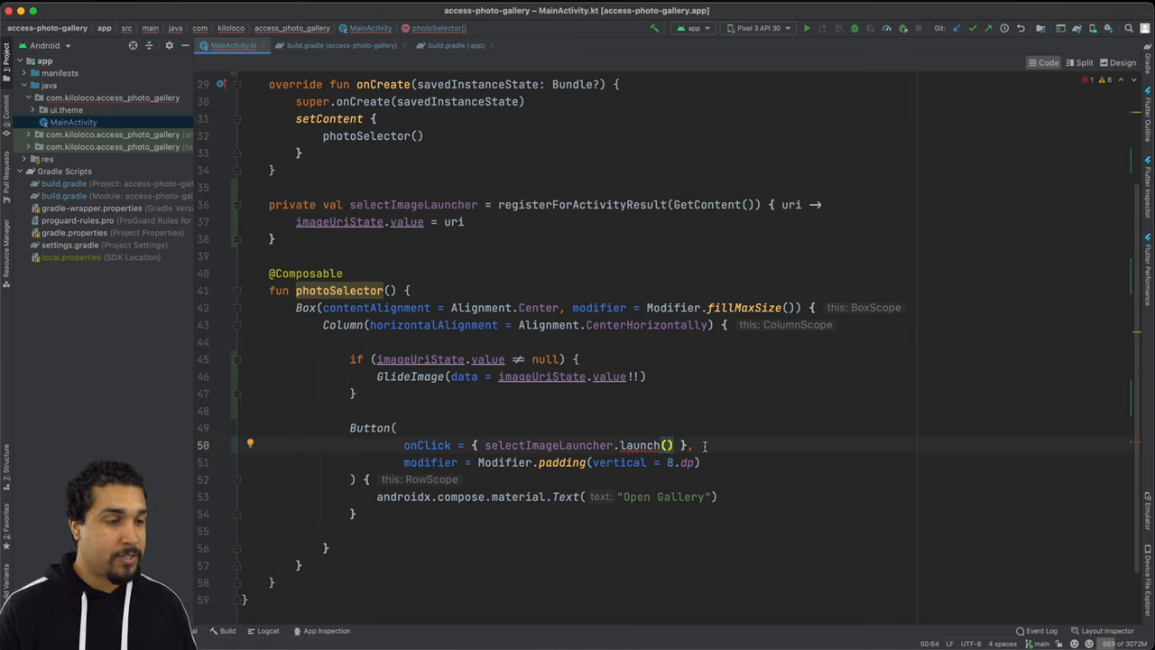
pyautogui.write('input: "image/*"')
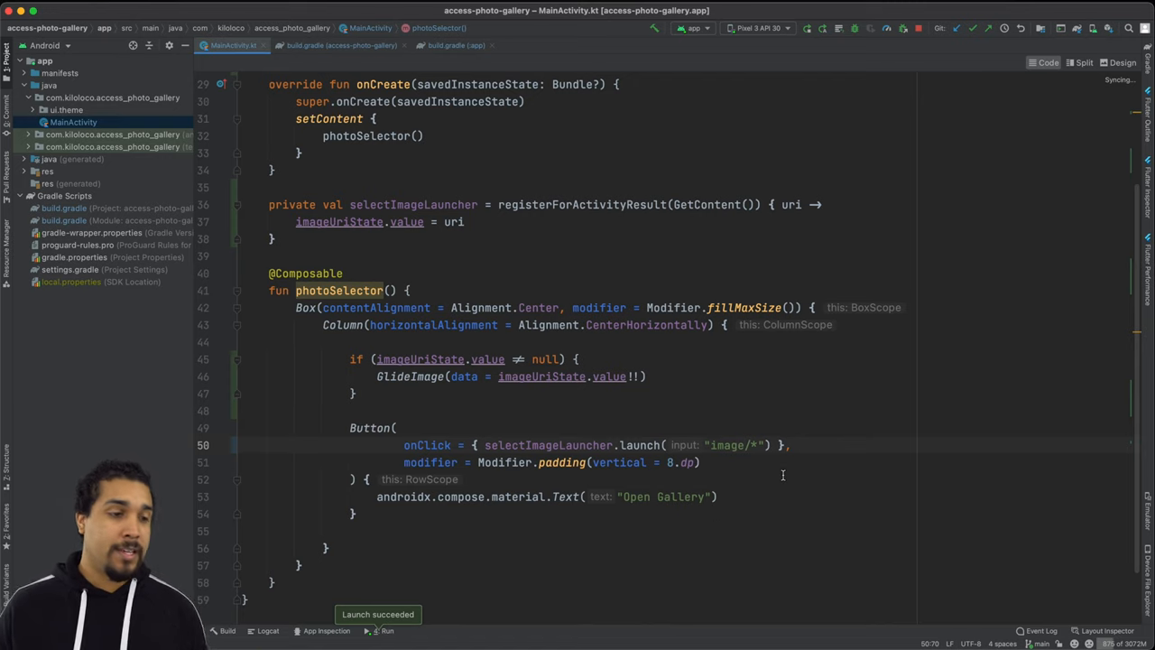
# Step: Show the running app on the emulator and tap Open Gallery to open the system image picker
pyautogui.click(811, 28)
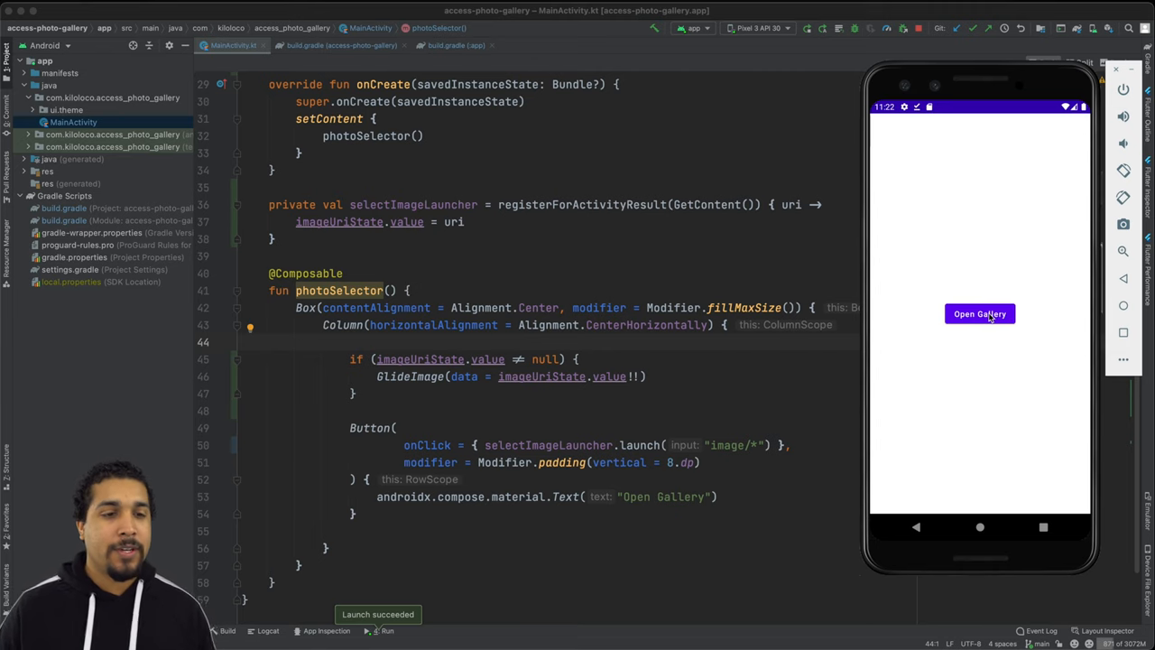
pyautogui.click(980, 313)
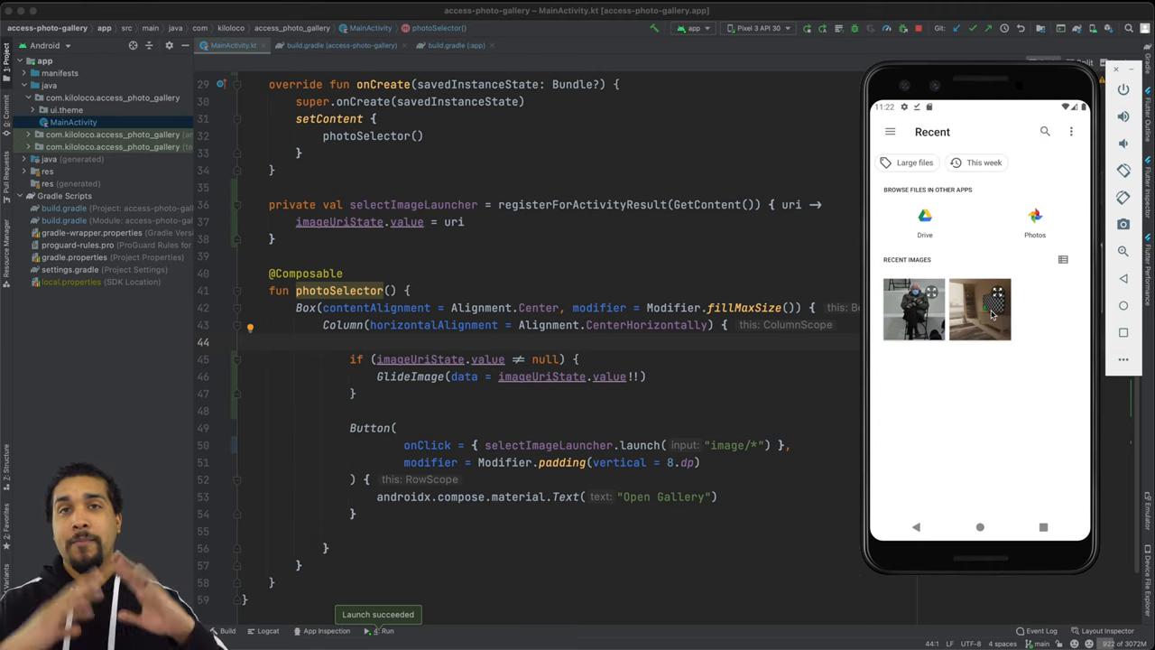